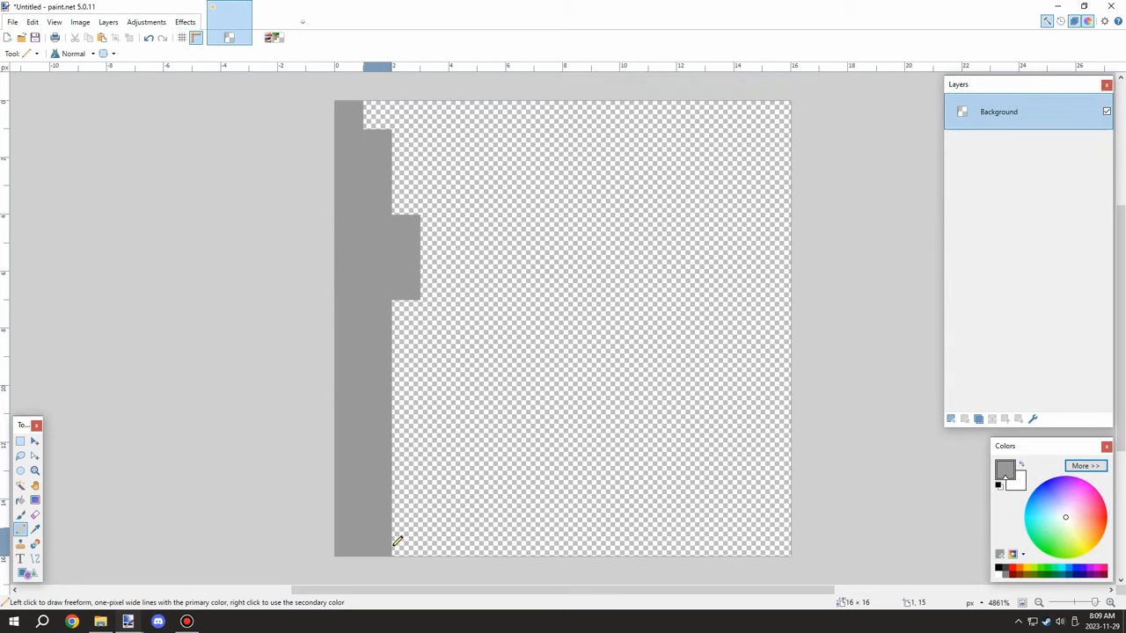
Paint grey pixels down the texture's left side and along its left edge with the Pencil
drag(395, 542, 408, 109)
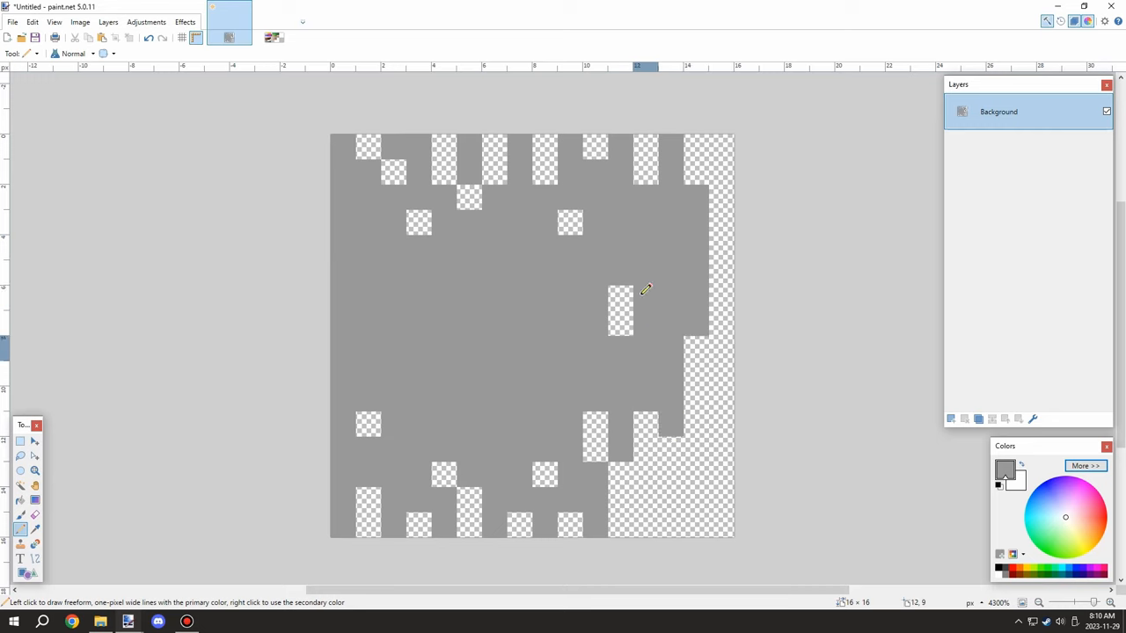
scroll(down, 3)
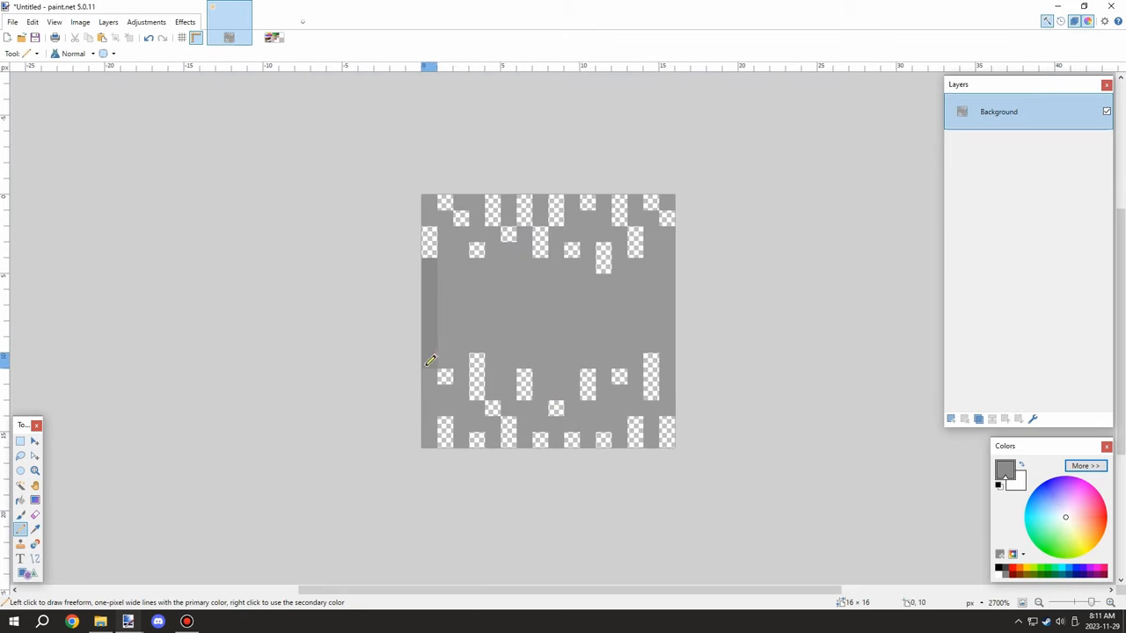
drag(431, 361, 594, 406)
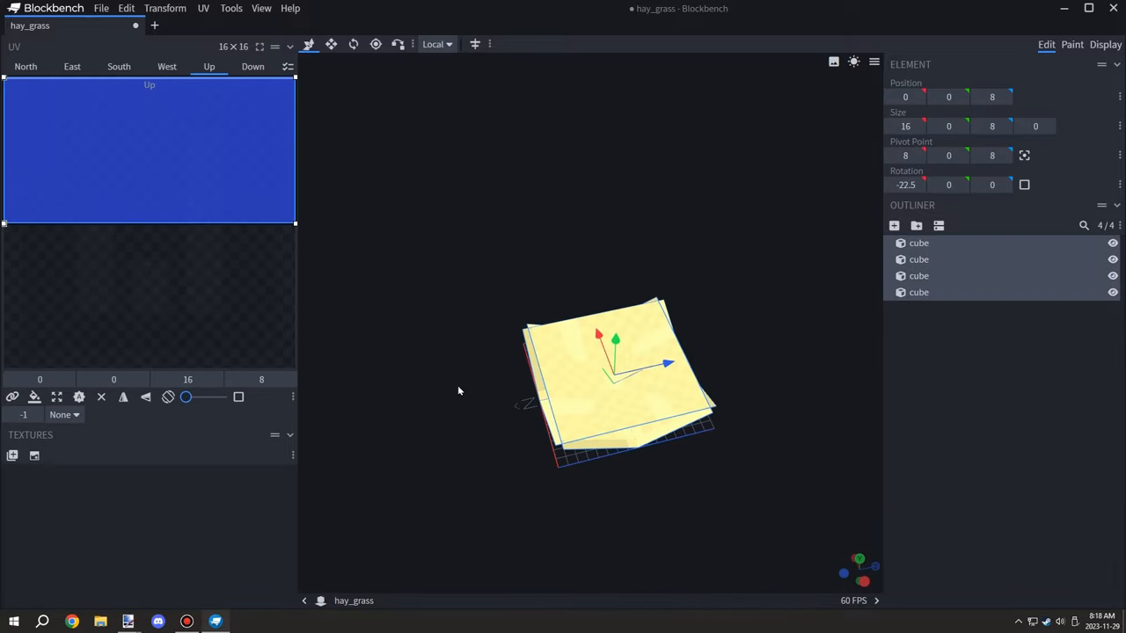
Begin importing the hay_grass.png texture into the four-cube model
click(1104, 44)
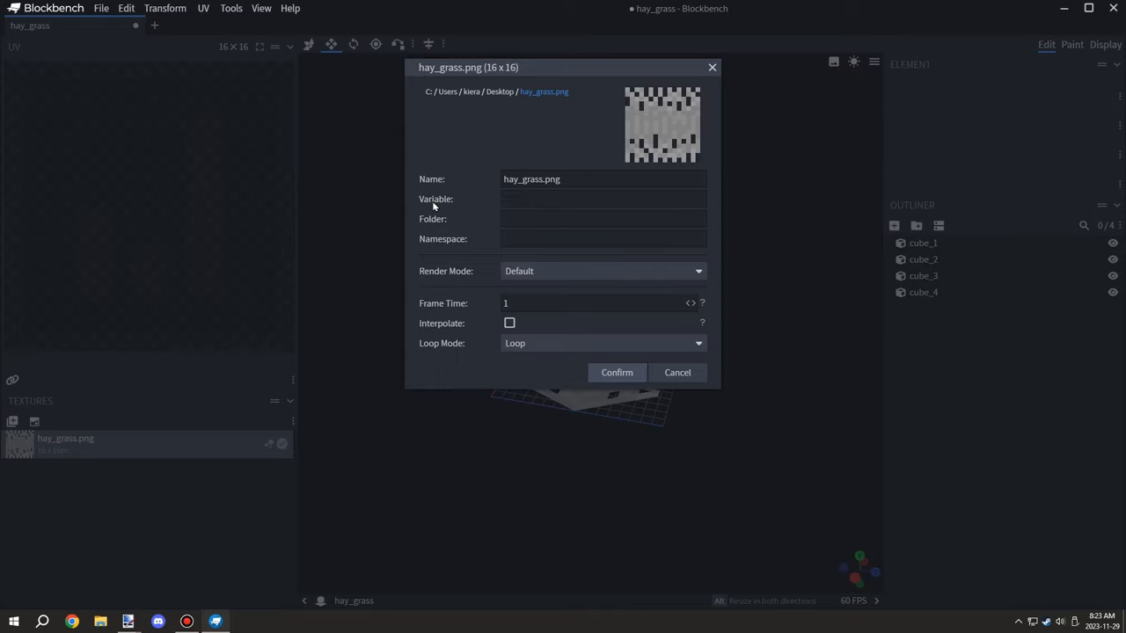
Confirm the hay_grass.png texture settings and apply it to the cubes
click(615, 373)
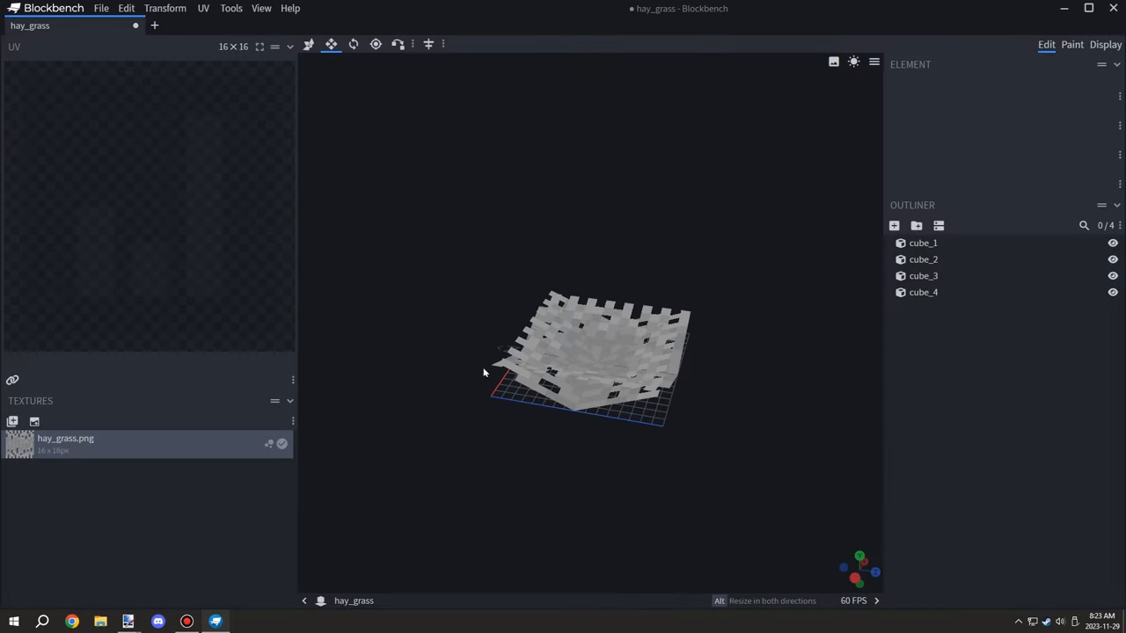
click(214, 622)
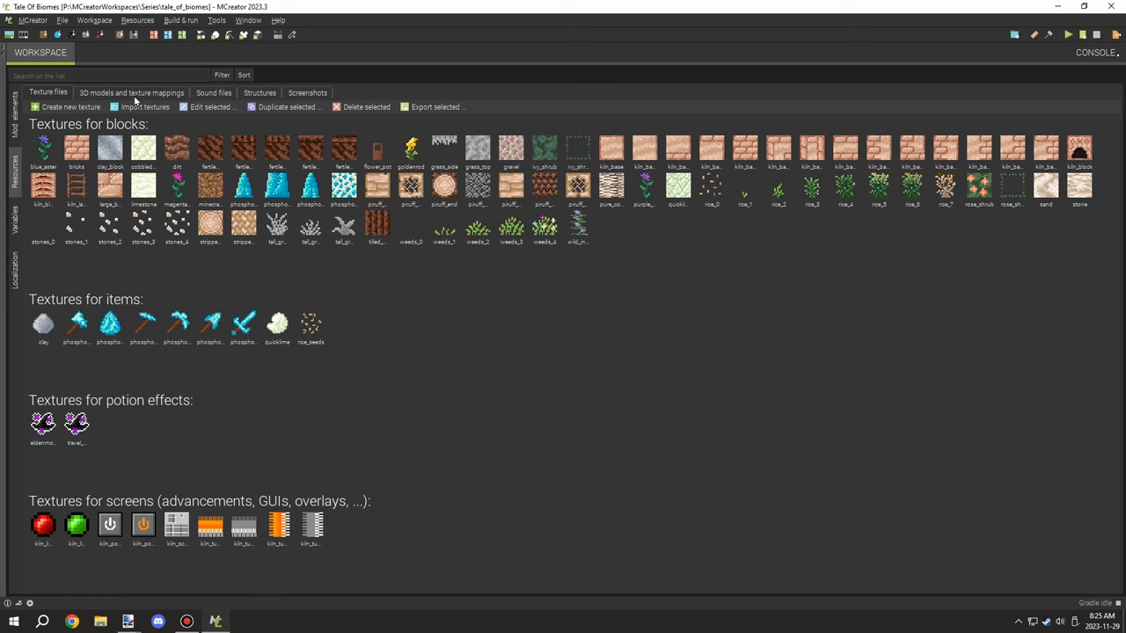
Import the hay_grass JSON block model into the workspace's 3D models list
click(130, 92)
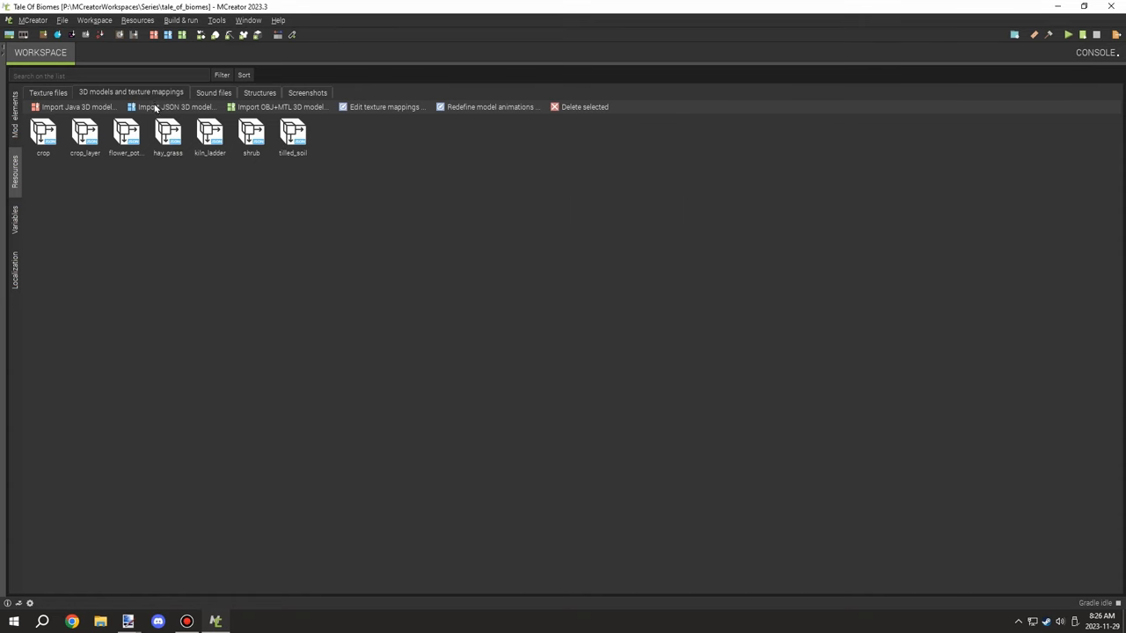
click(14, 109)
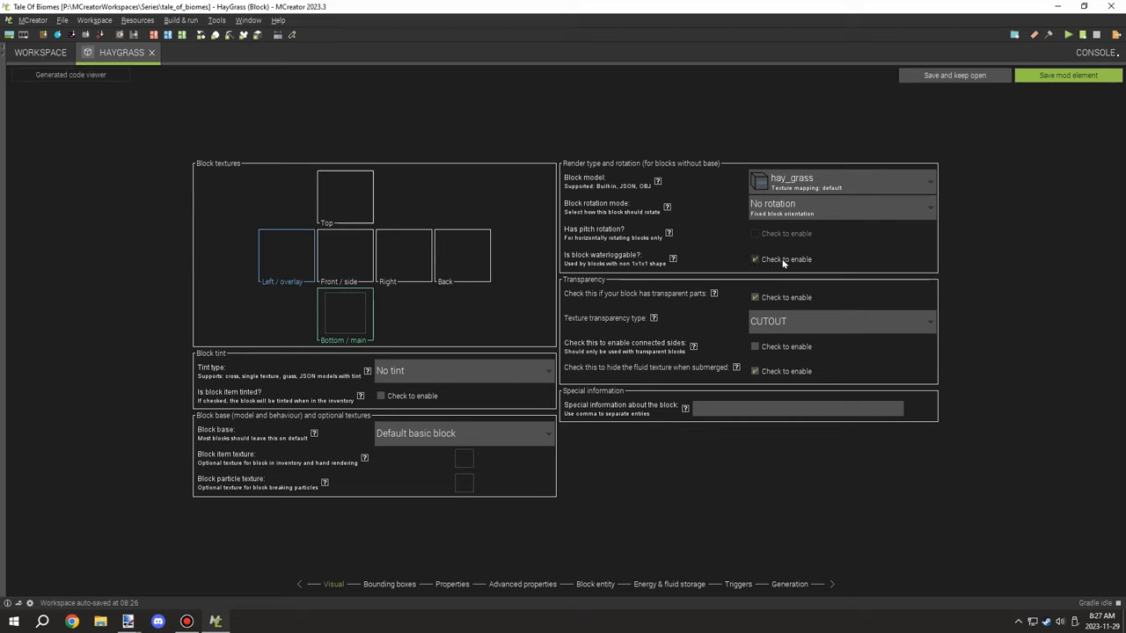
Set the HayGrass block's tint type to Grass
click(457, 369)
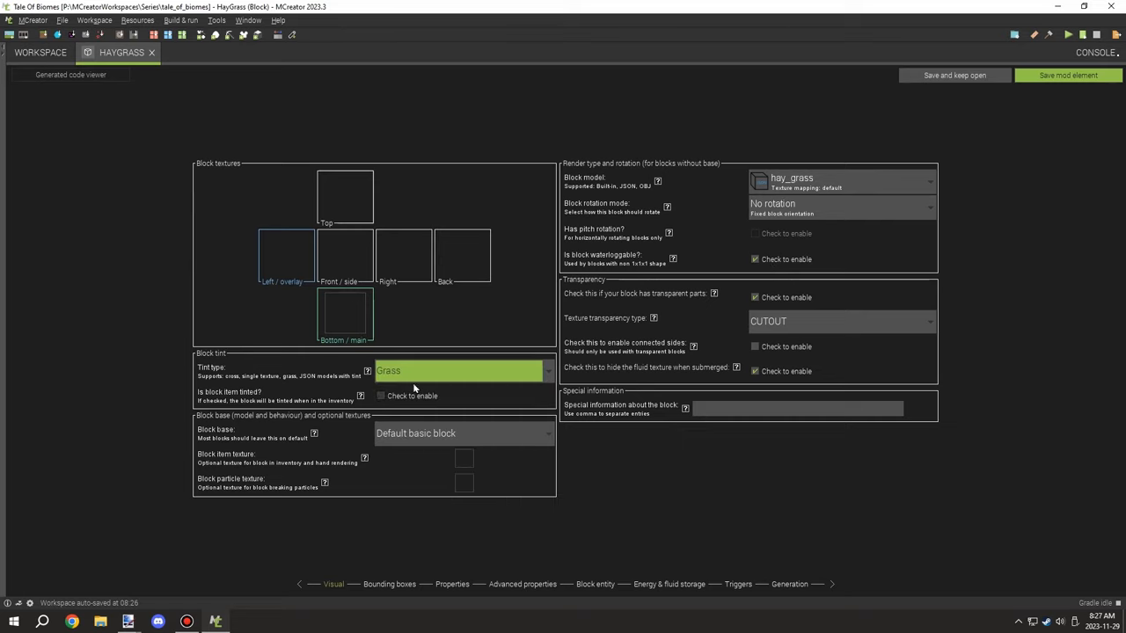
click(388, 584)
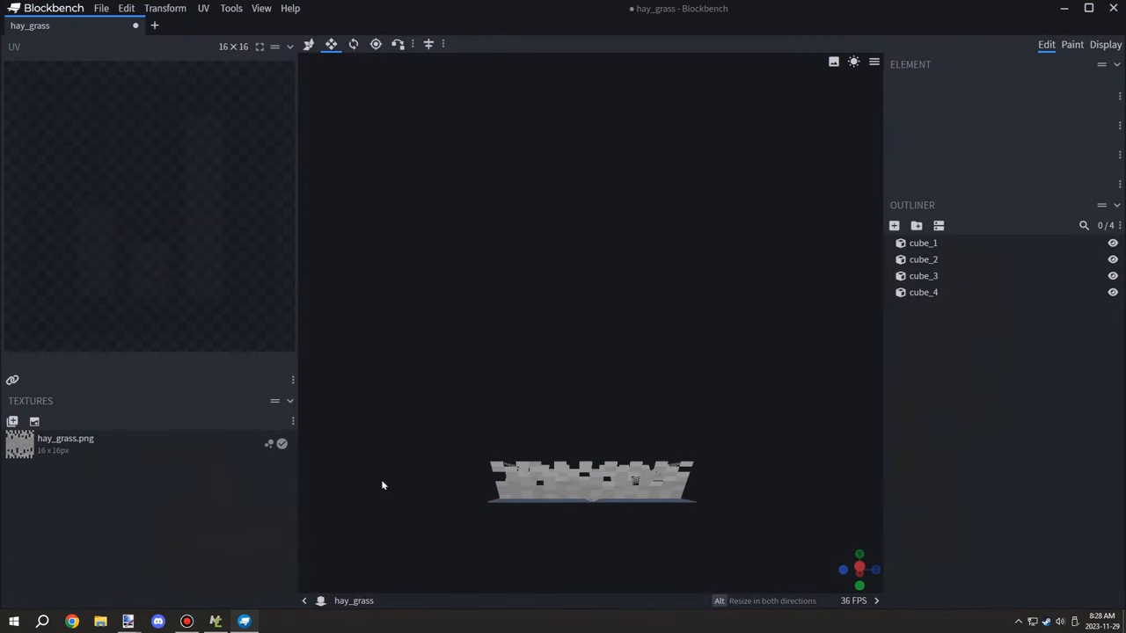
click(215, 623)
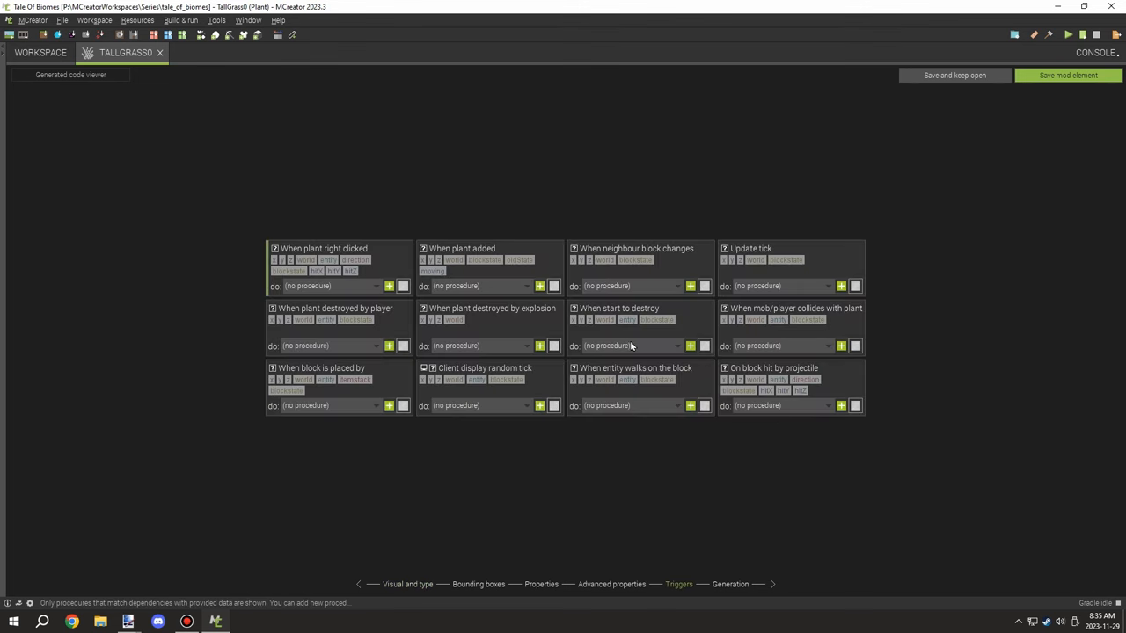
Clear the When plant destroyed by player trigger to (no procedure)
click(389, 345)
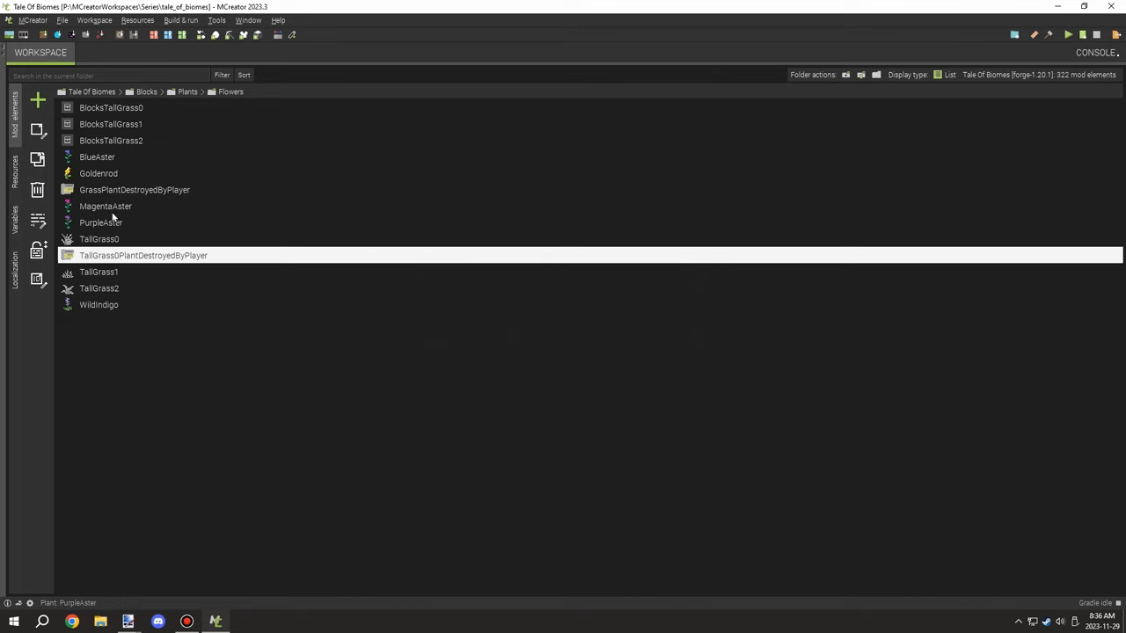
Remove the TallGrass0PlantDestroyedByPlayer procedure and run the Minecraft client
double_click(99, 289)
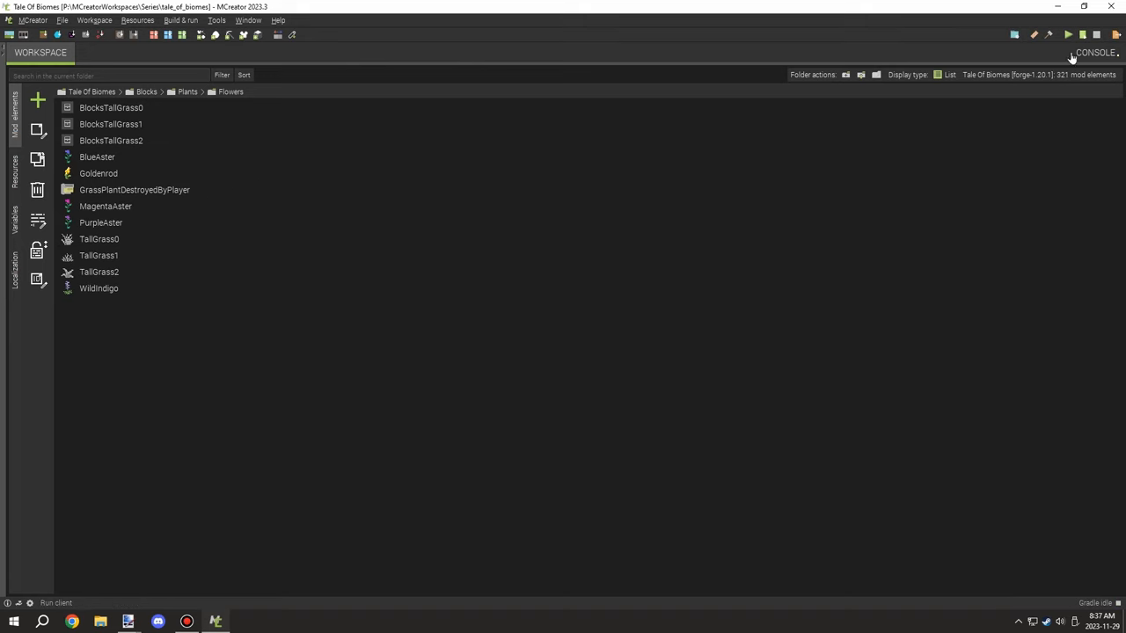
click(56, 601)
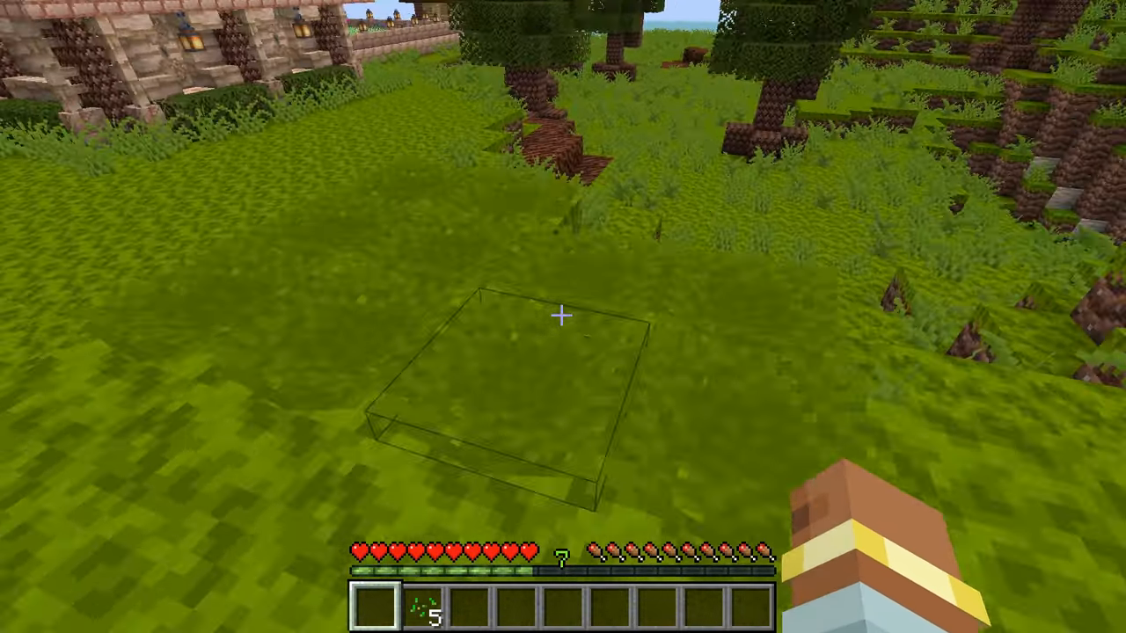
Leave Minecraft and return to the MCreator workspace
key(alt+tab)
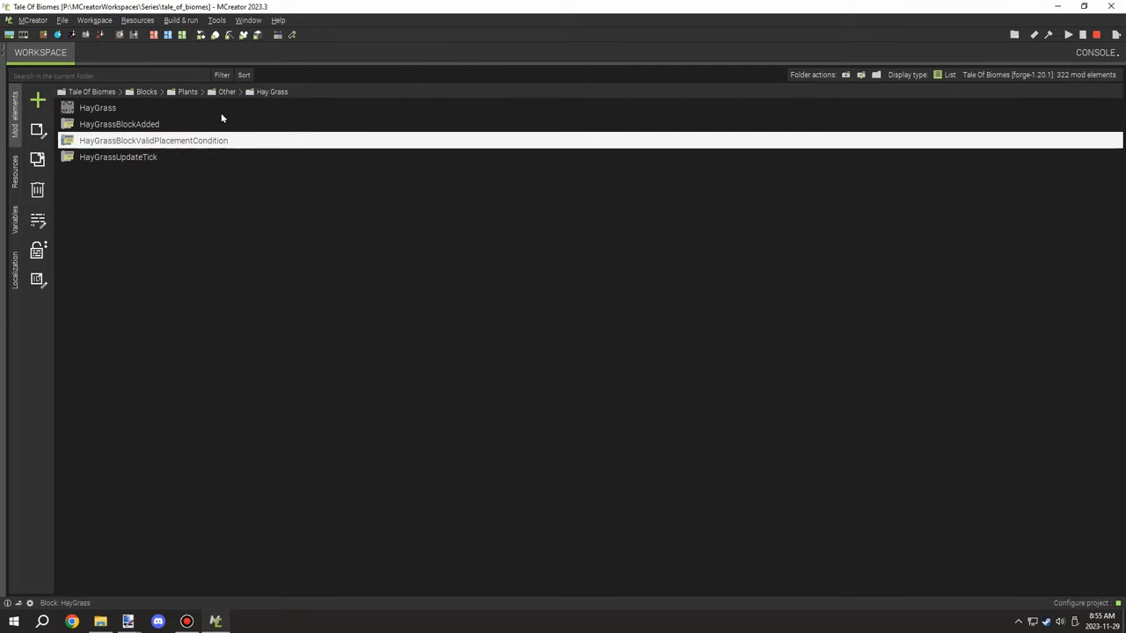